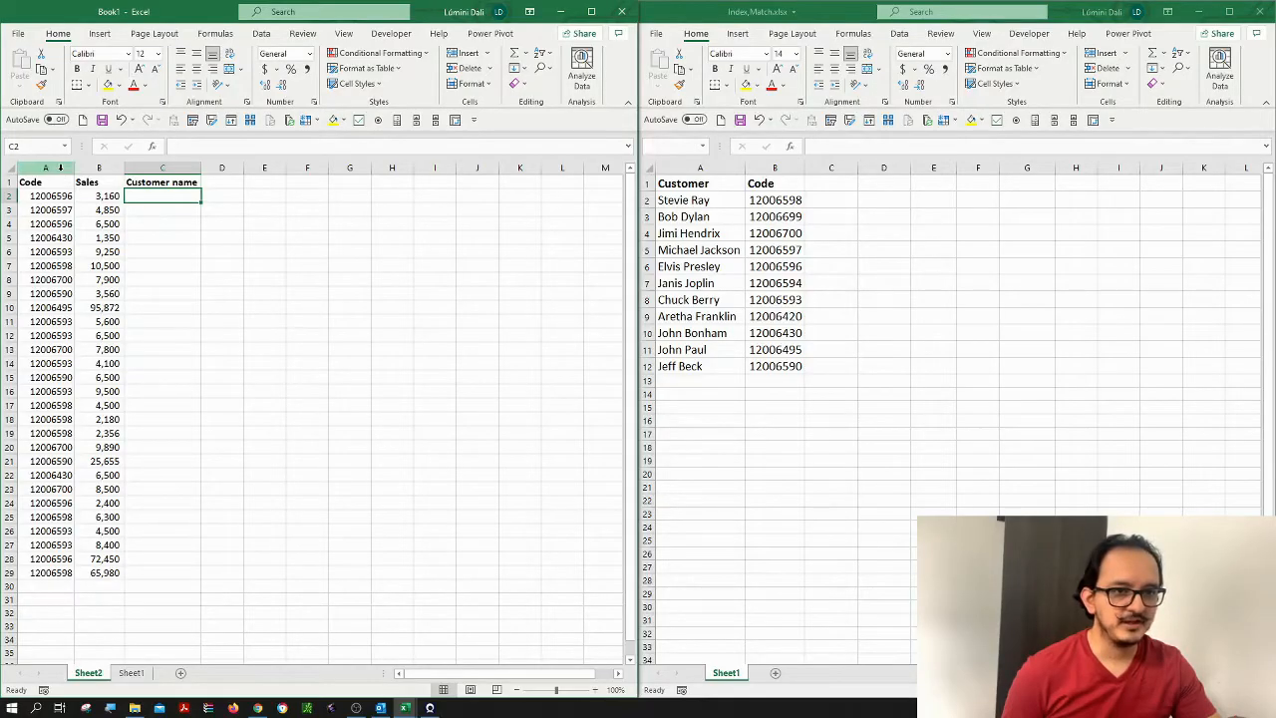
# Step: Review the Sales and empty Customer name columns and the other workbook's customer/code list
pyautogui.click(99, 167)
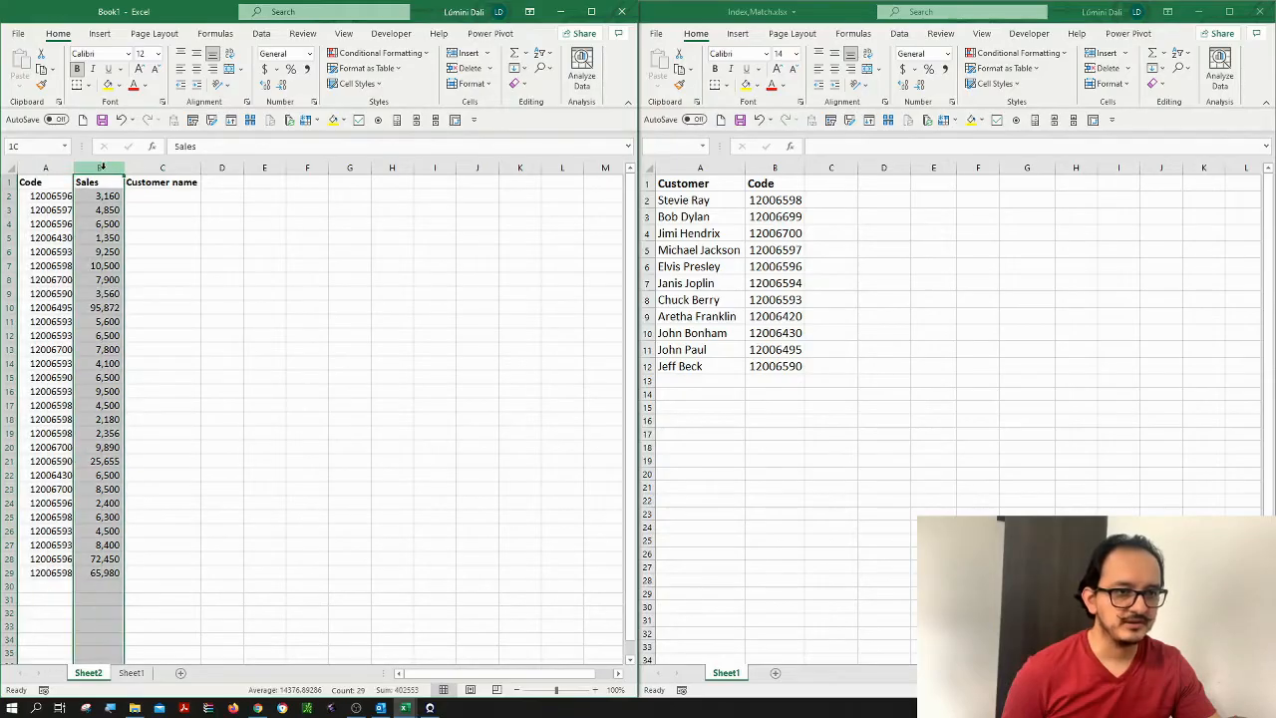
pyautogui.click(161, 182)
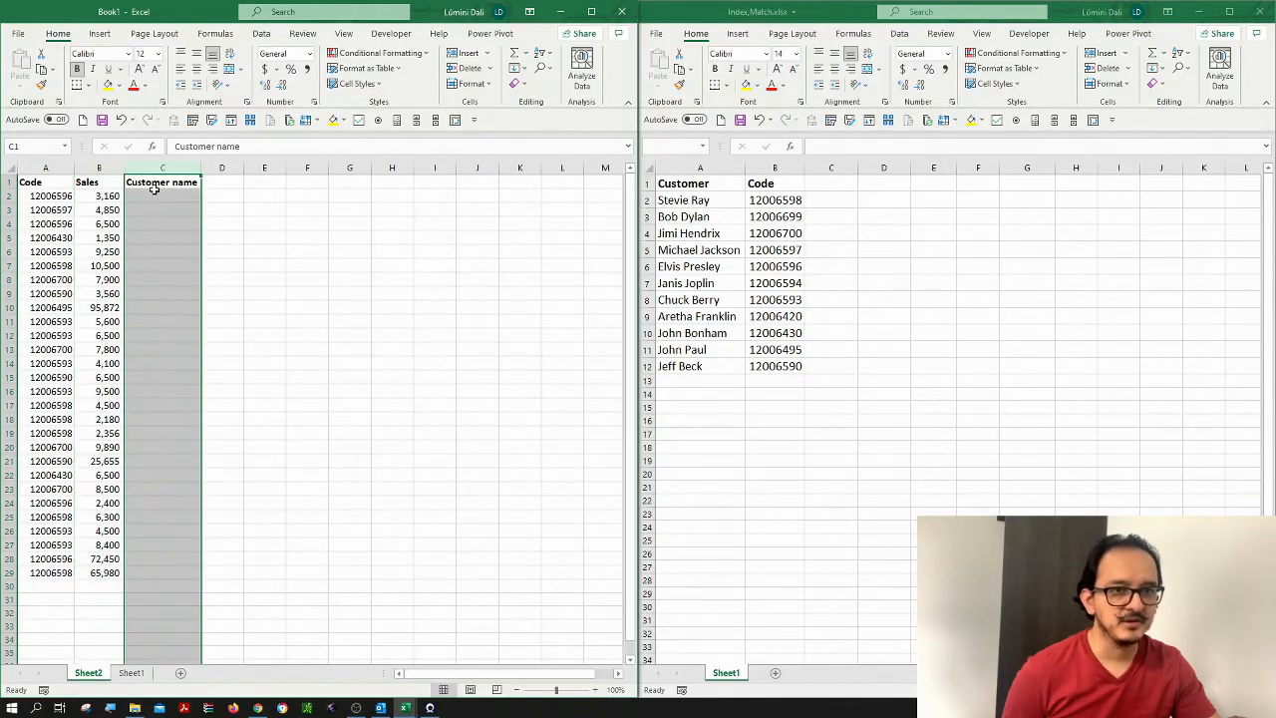
pyautogui.click(161, 196)
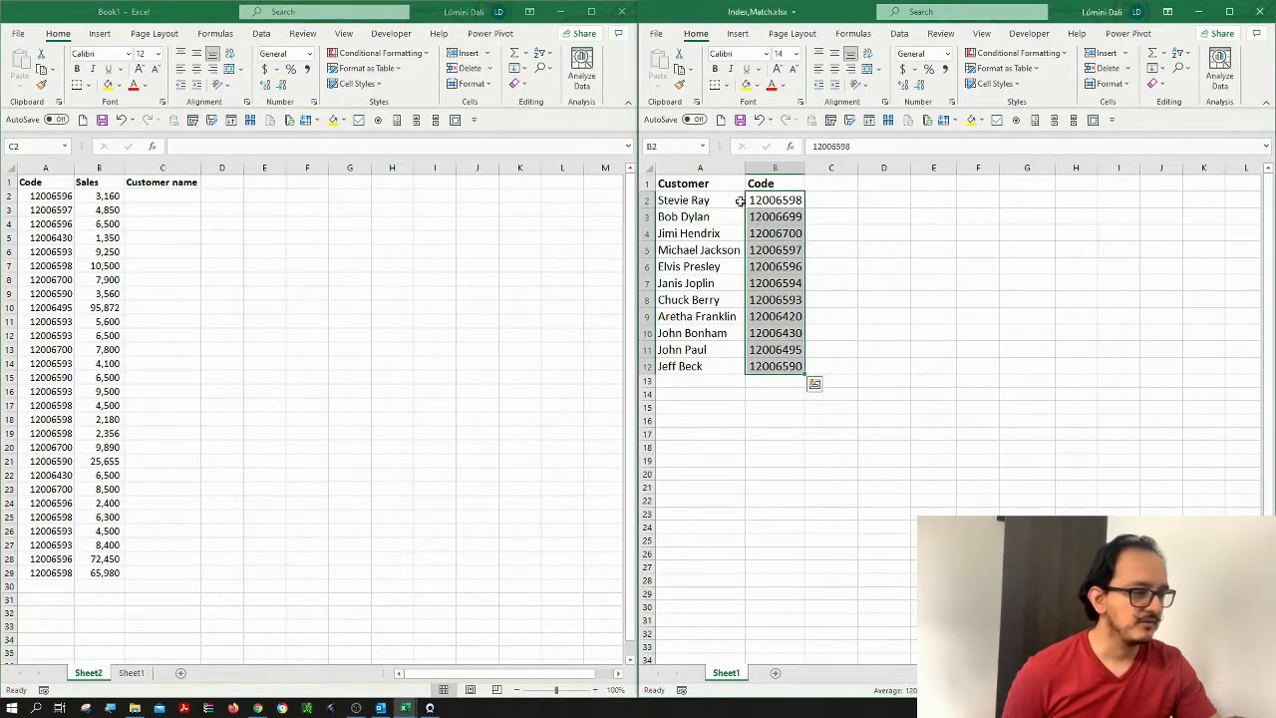
pyautogui.moveTo(761, 183); pyautogui.dragTo(774, 267)
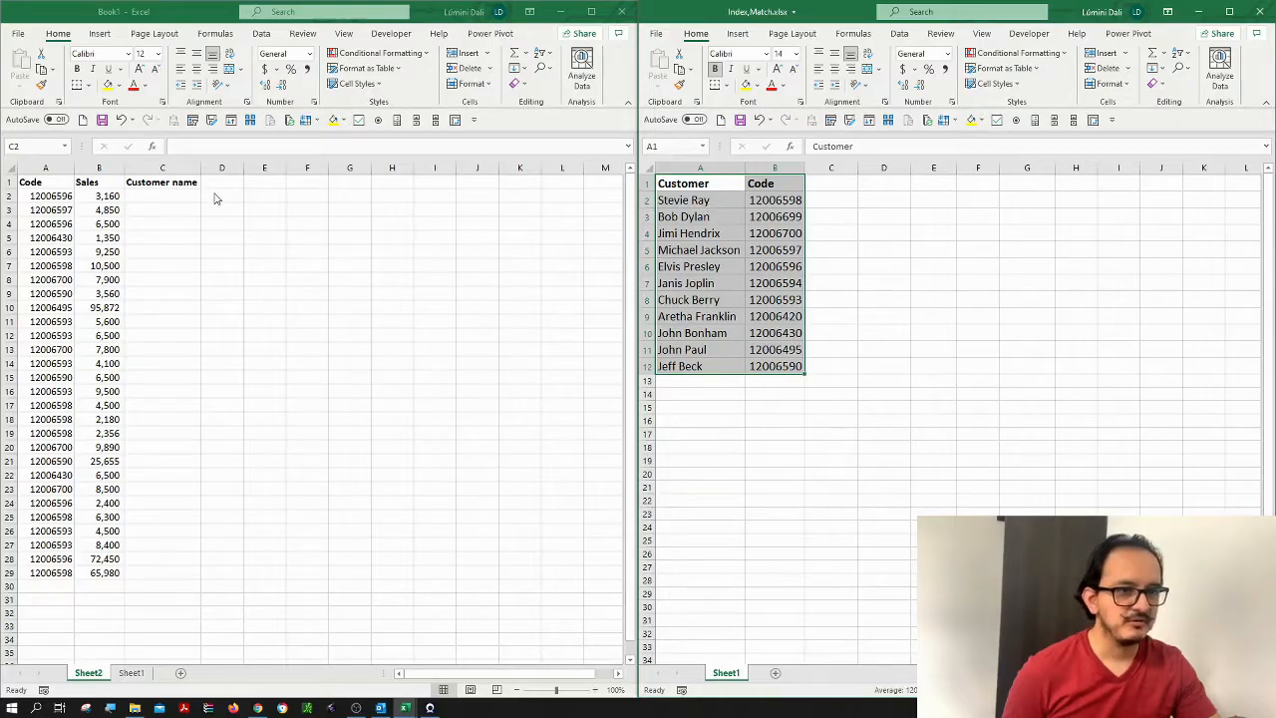
# Step: Begin =index( in C2 with Index,Match.xlsx A2:A12 customer names as the result range
pyautogui.click(164, 195)
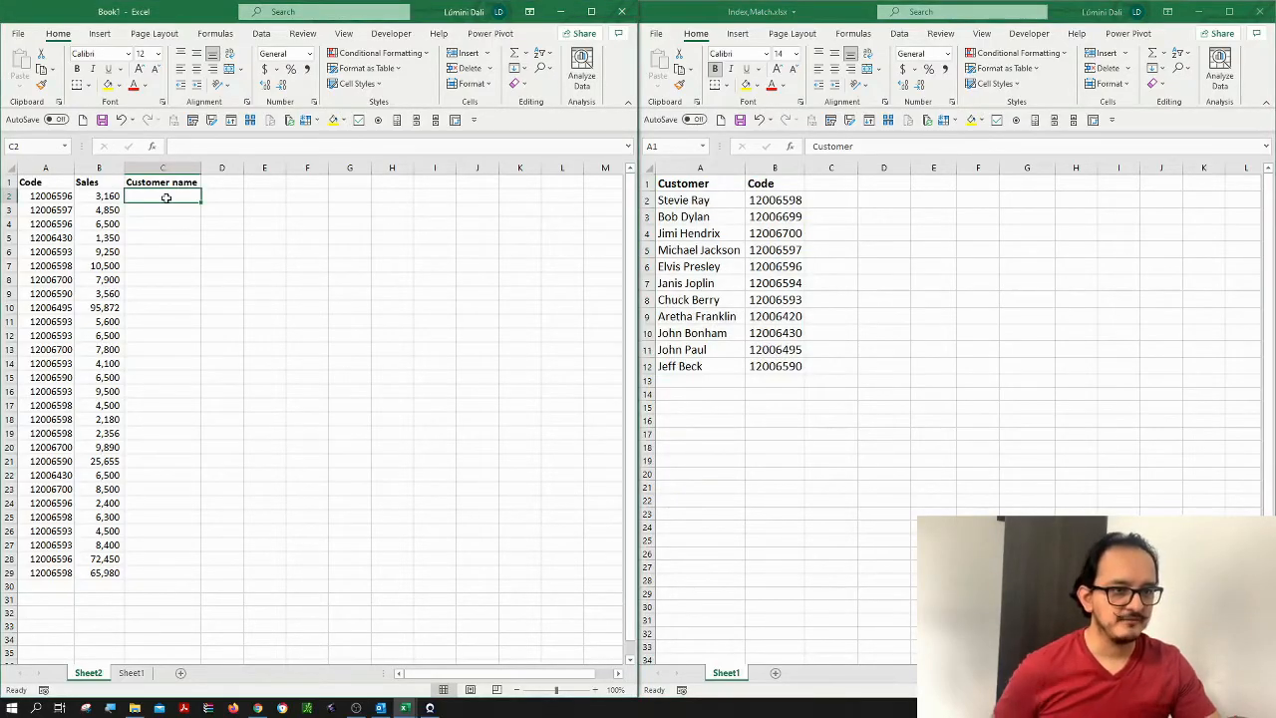
pyautogui.write('=')
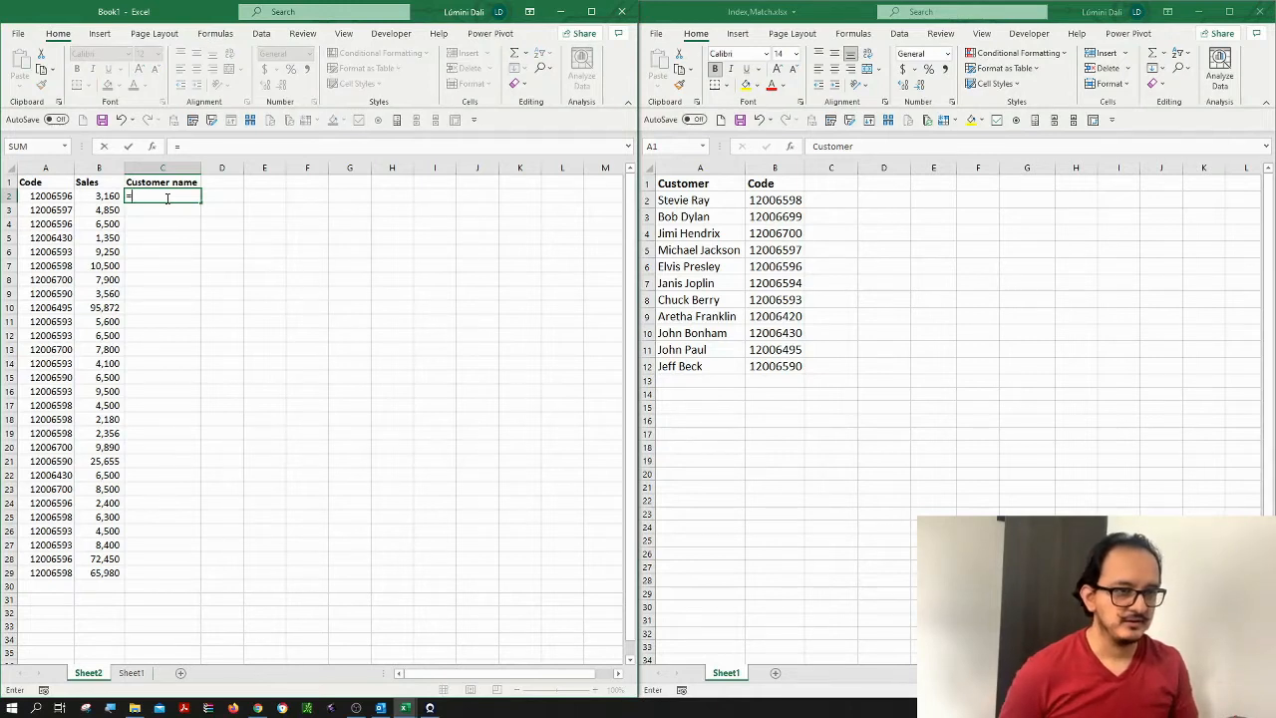
pyautogui.write('index')
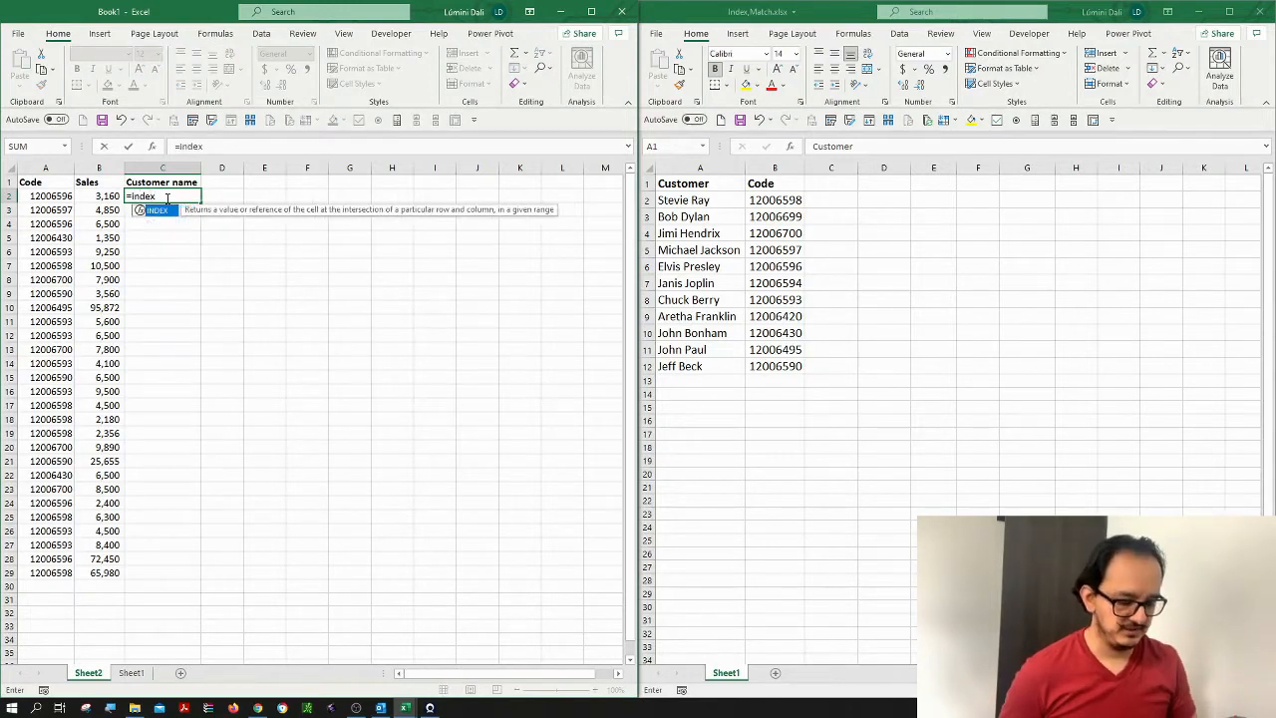
pyautogui.write('(')
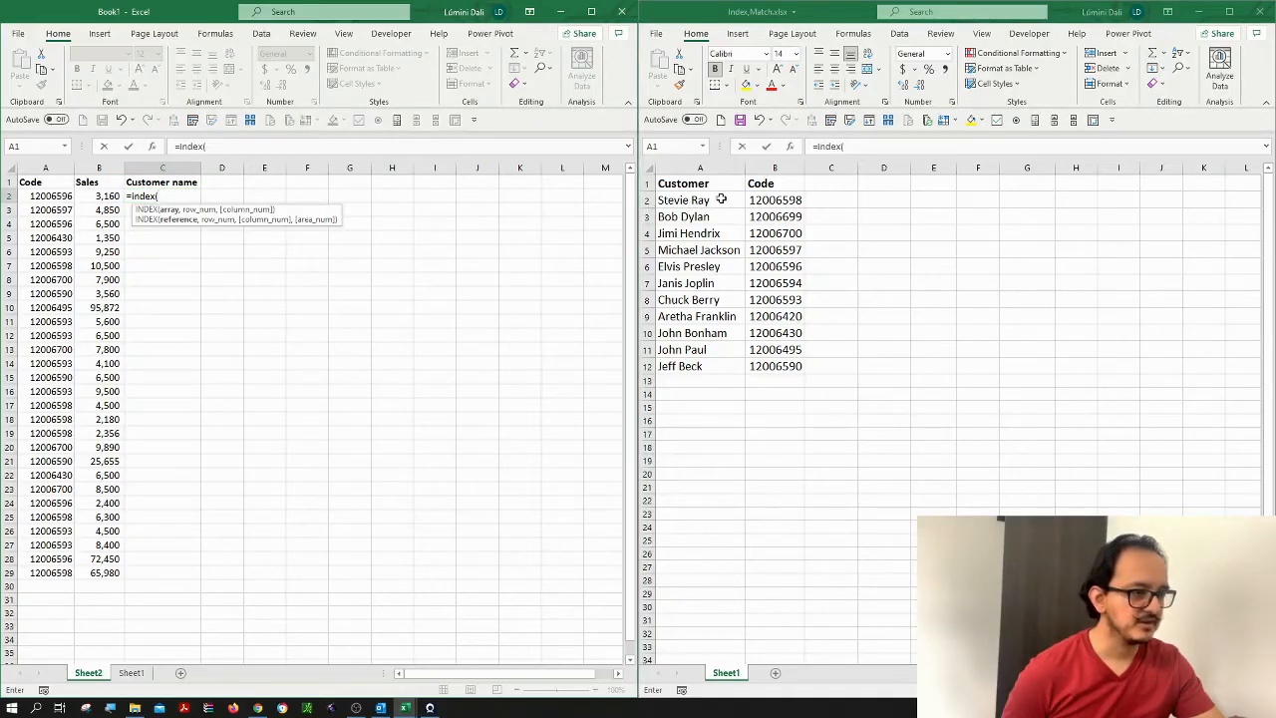
pyautogui.click(700, 199)
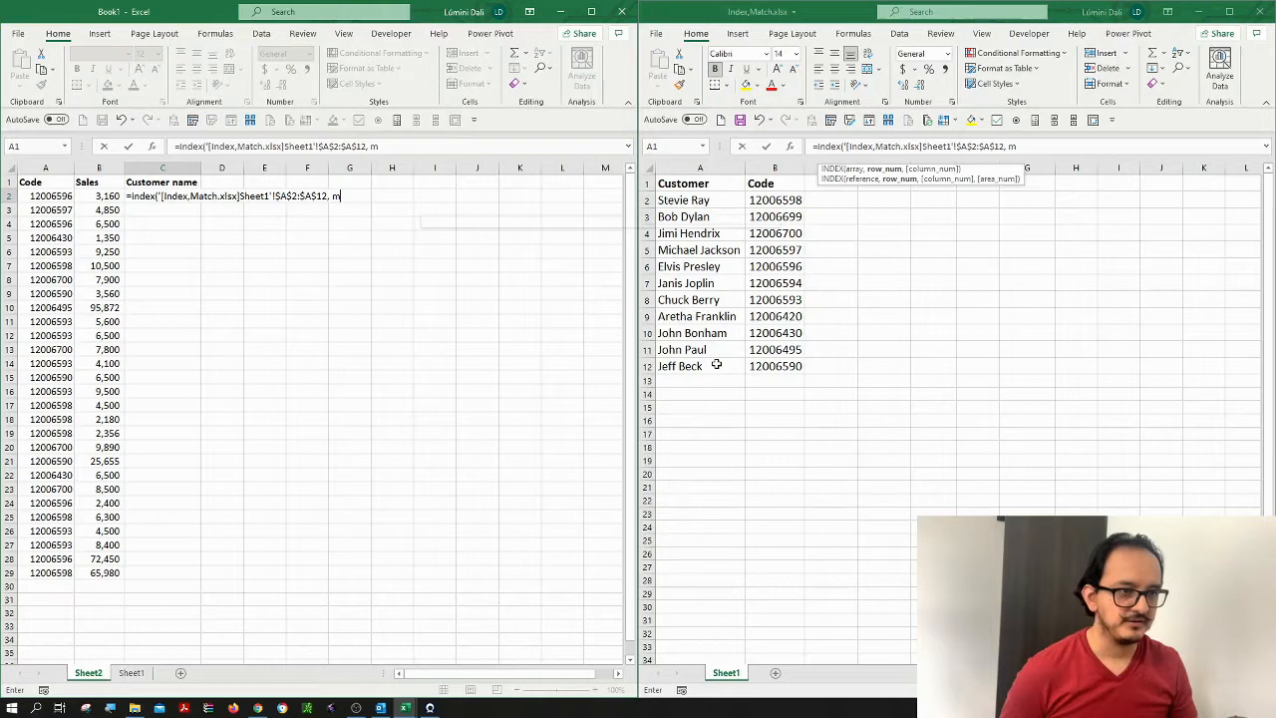
# Step: Nest MATCH of code A2 against Index,Match.xlsx B2:B12 with exact match 0 and close the formula
pyautogui.write('atch(')
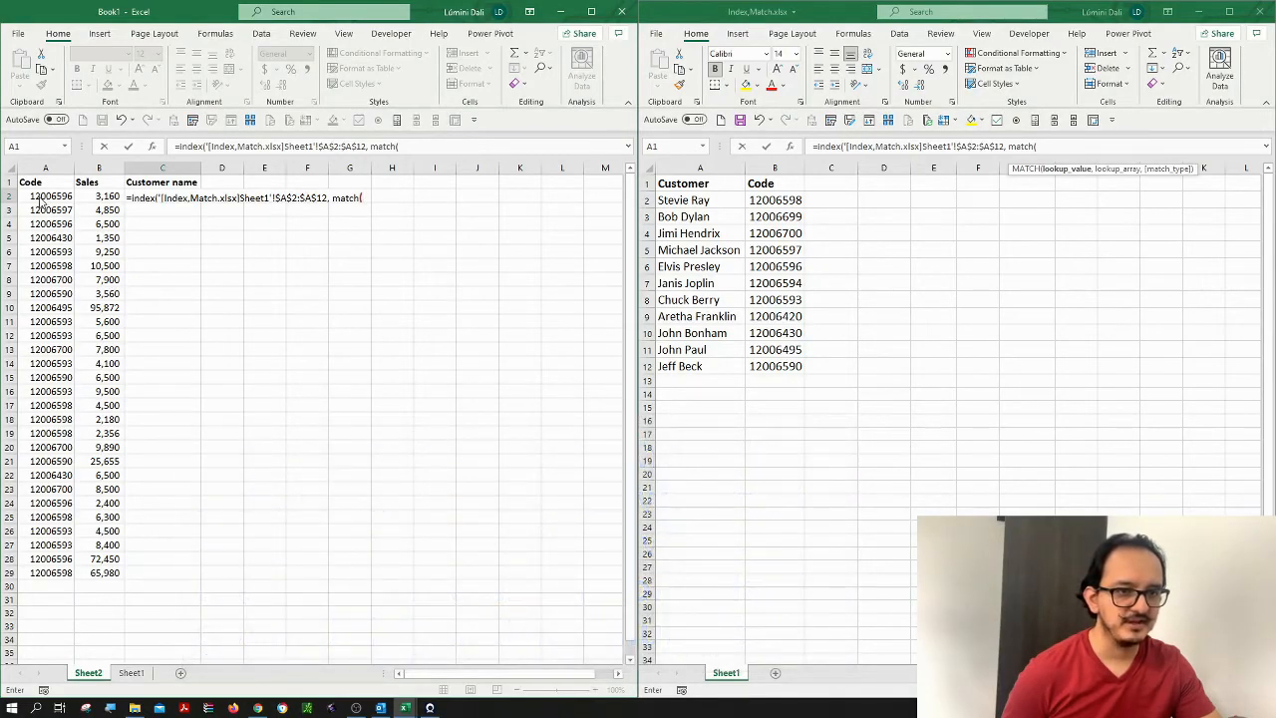
pyautogui.click(46, 197)
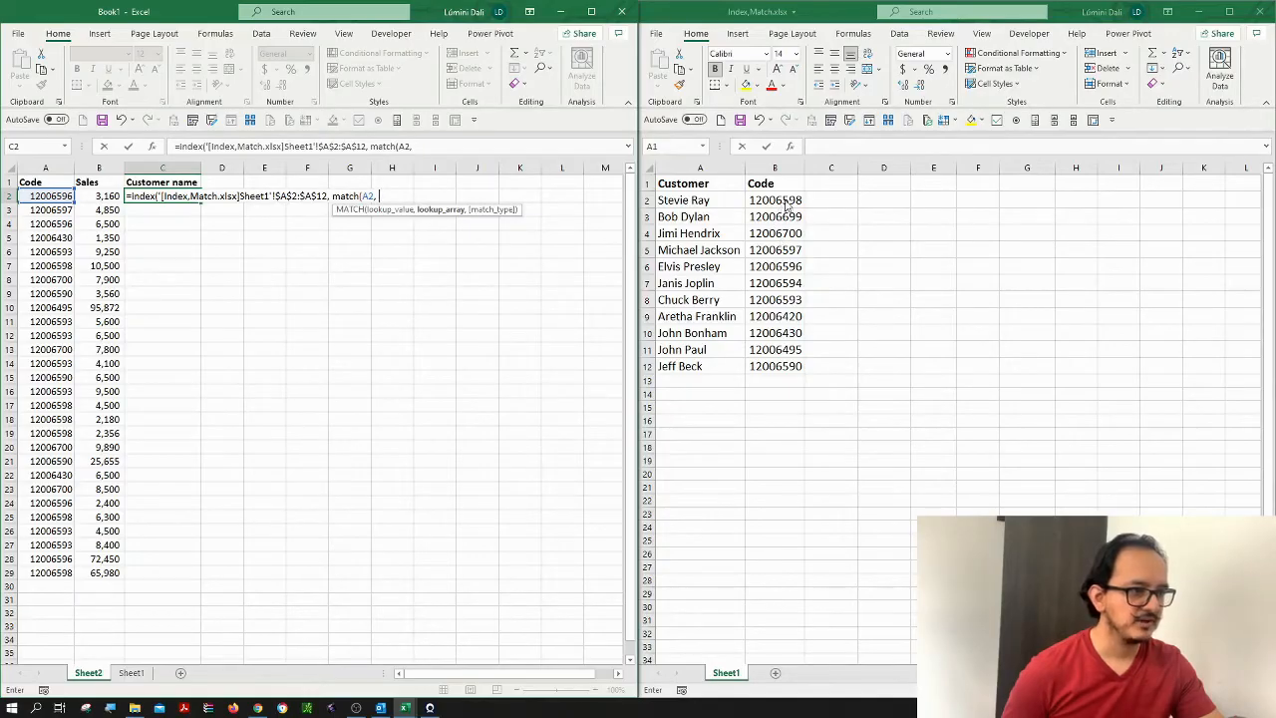
pyautogui.click(773, 199)
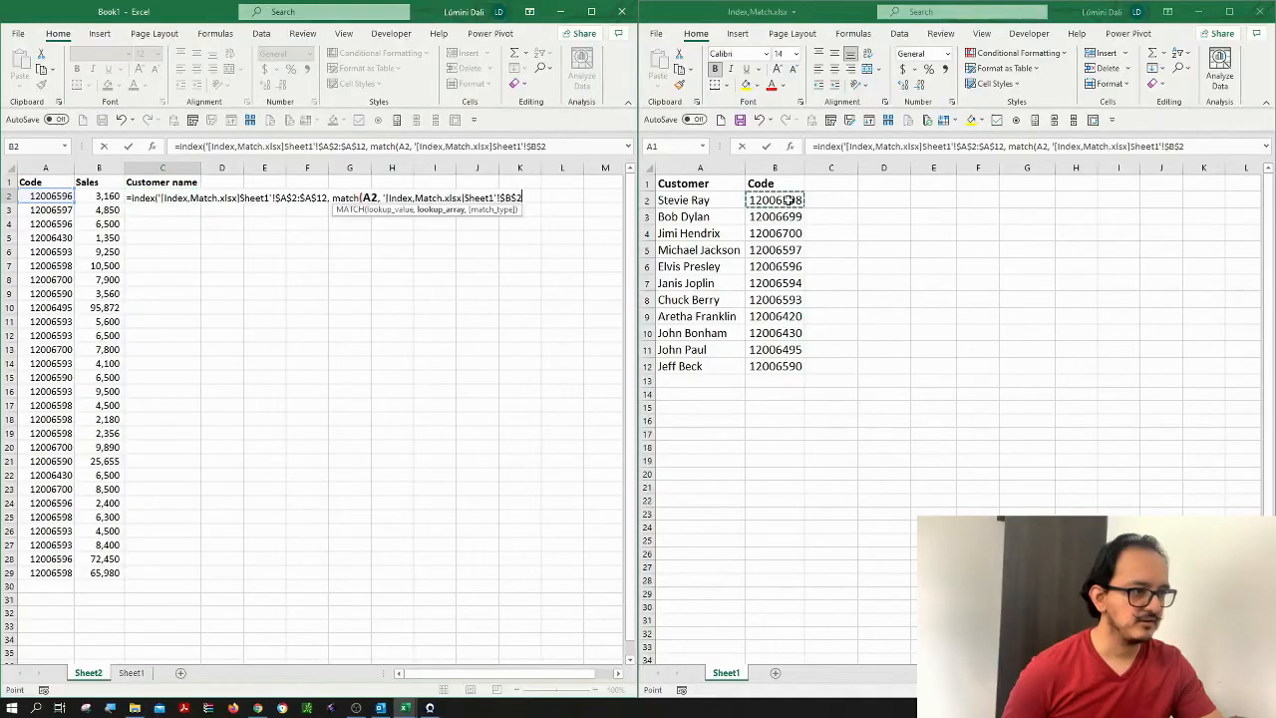
pyautogui.moveTo(773, 199); pyautogui.dragTo(774, 349)
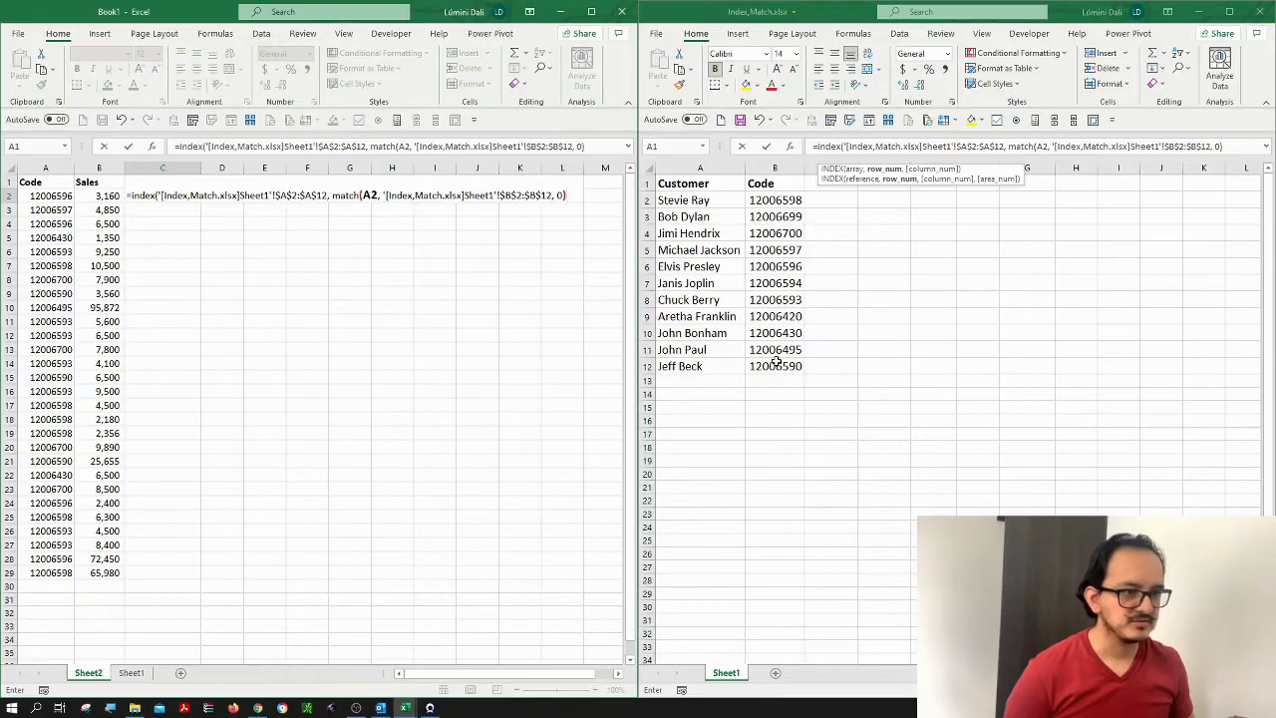
pyautogui.write(')')
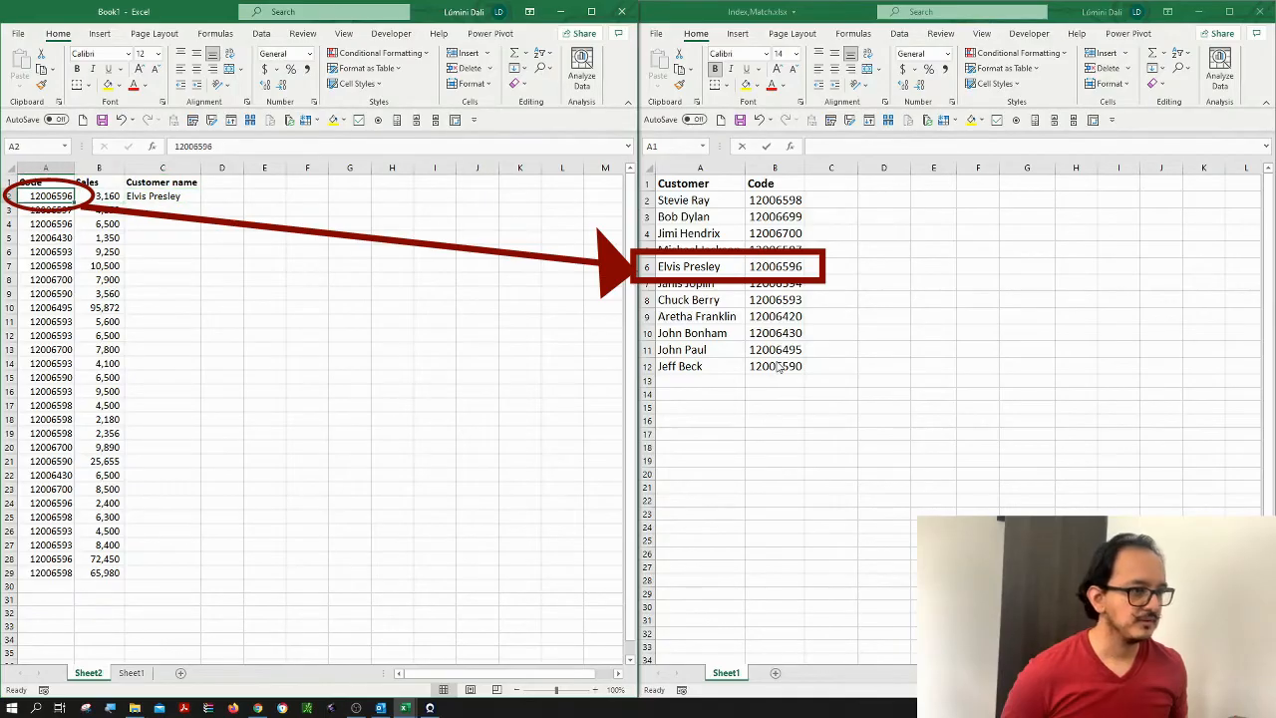
# Step: Commit the formula showing Elvis Presley and select C2 for copying
pyautogui.click(99, 196)
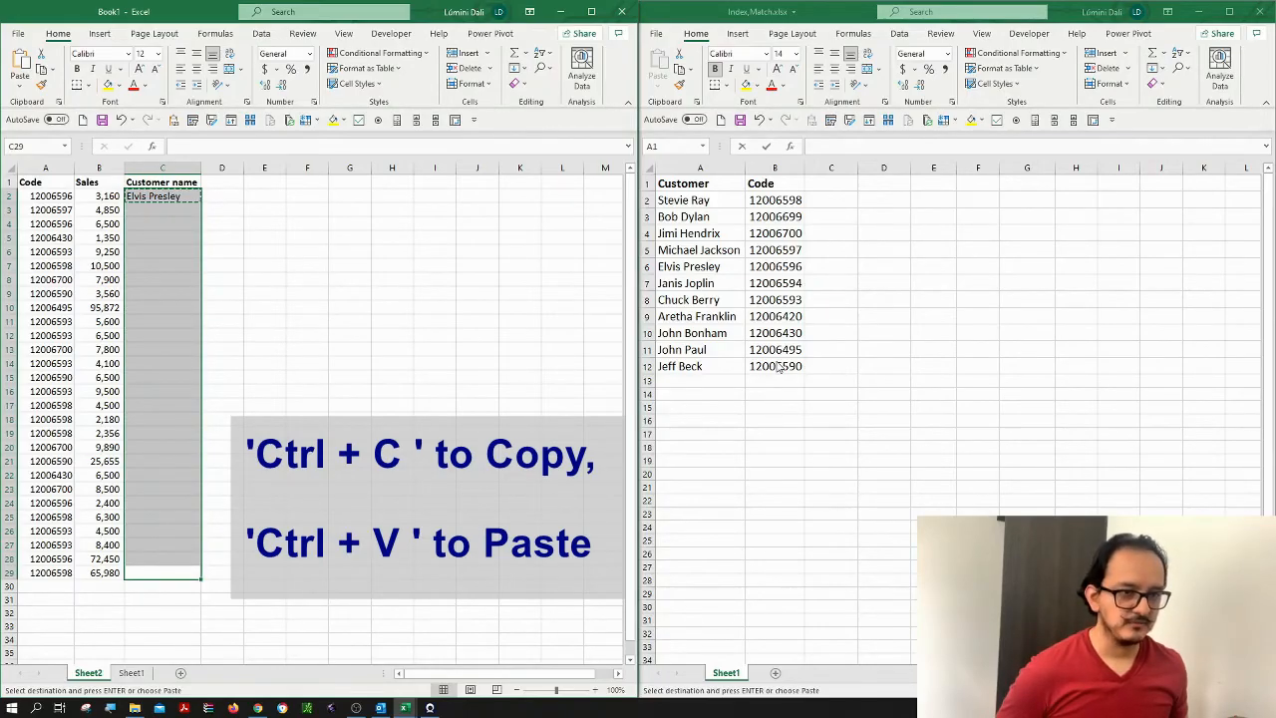
# Step: Paste the lookup formula down C3:C29 so every sales row shows its customer name
pyautogui.press('ctrl+v')
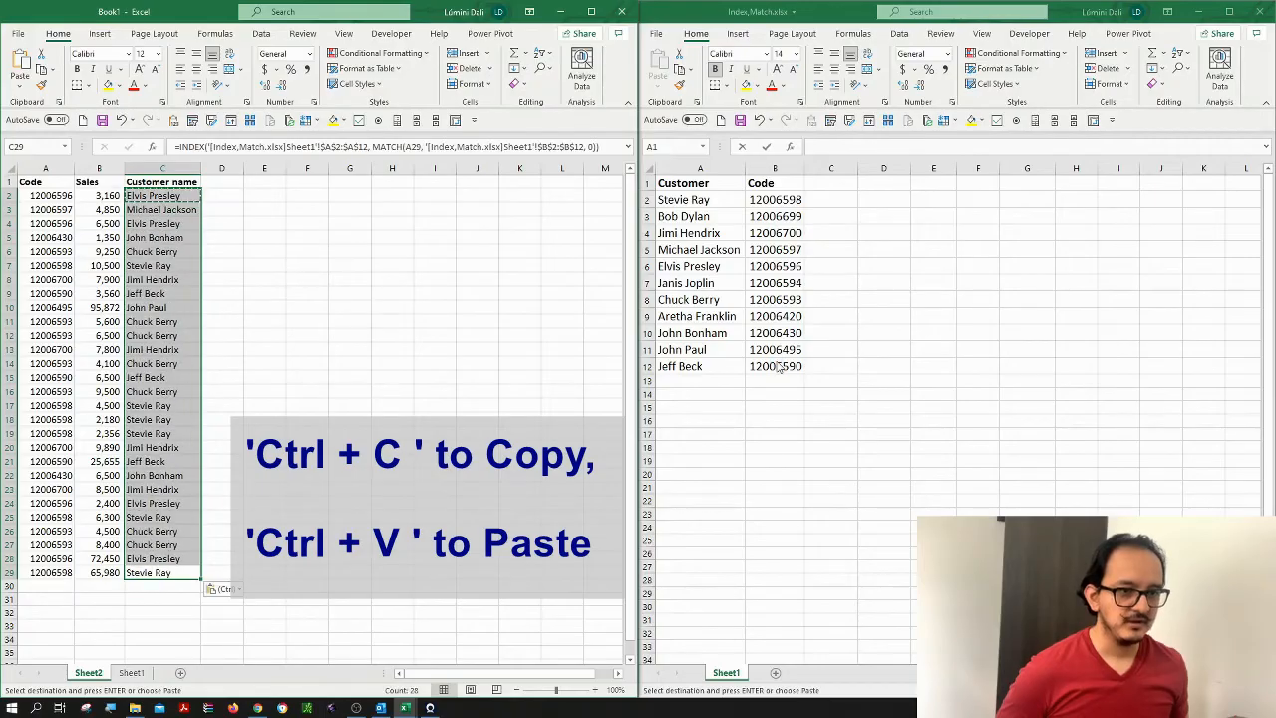